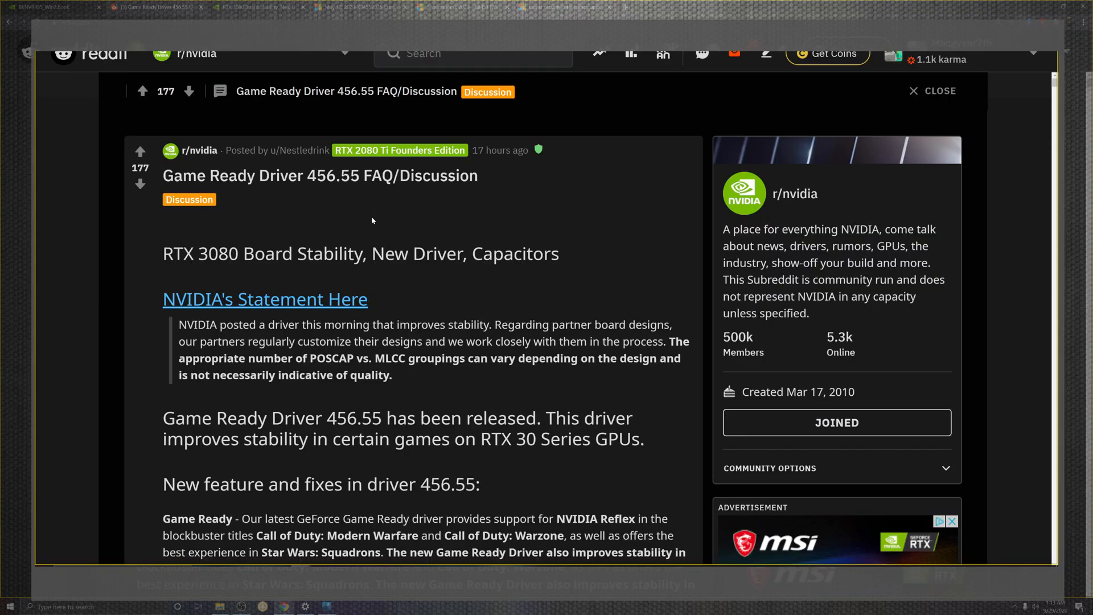
mouse_move(379, 225)
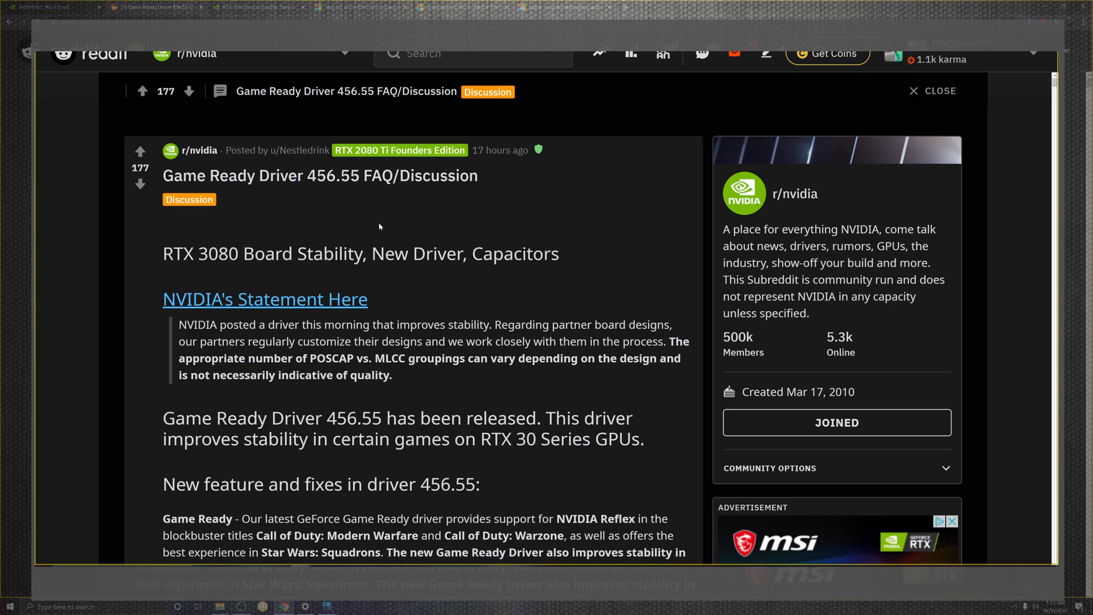
mouse_move(396, 236)
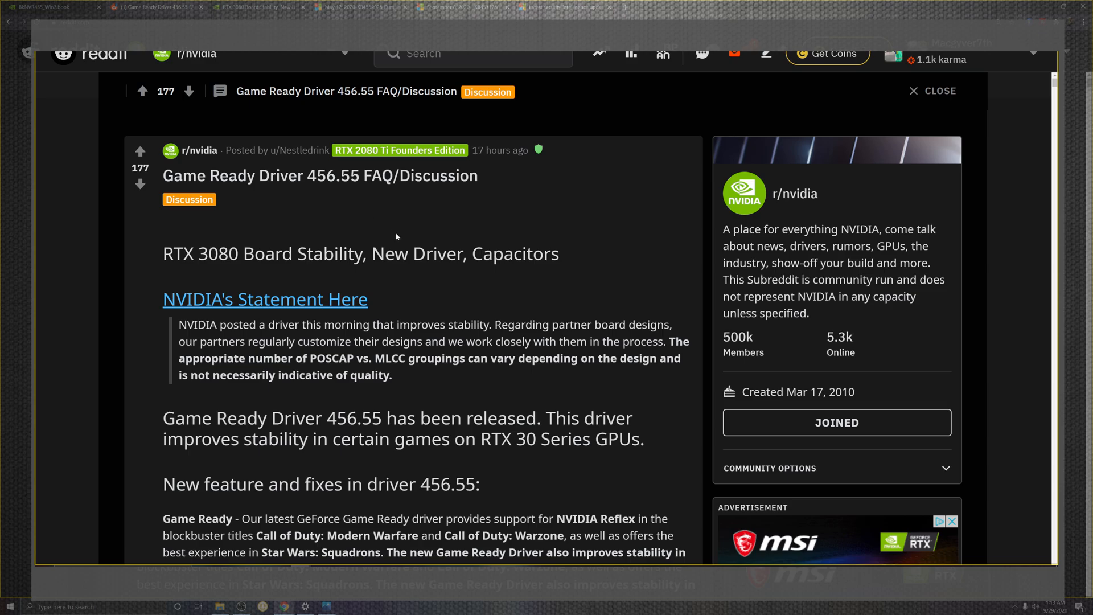
scroll(down, 3)
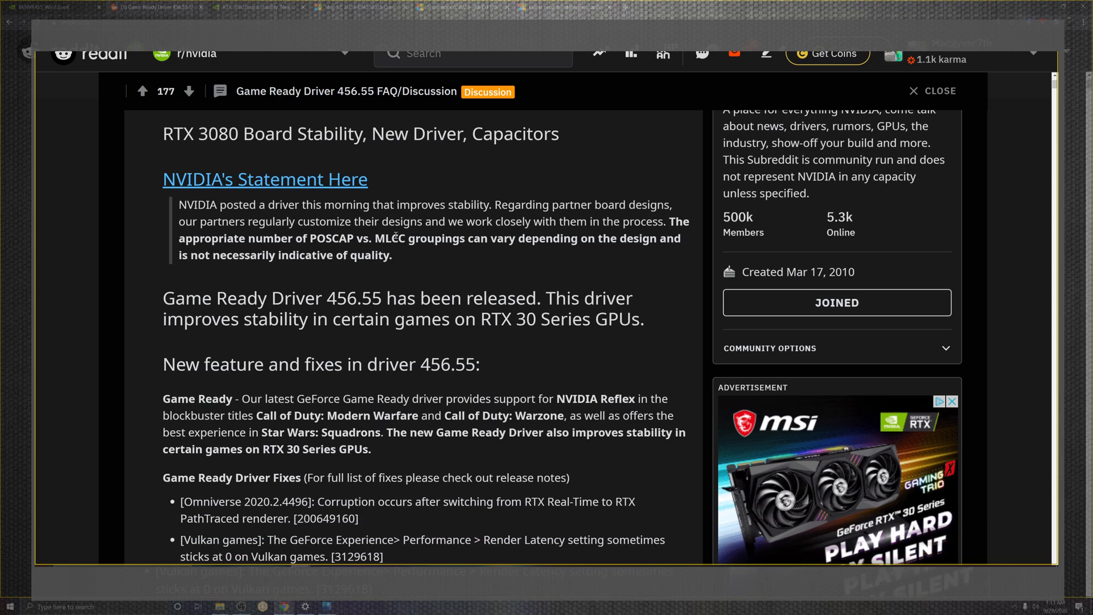
scroll(down, 3)
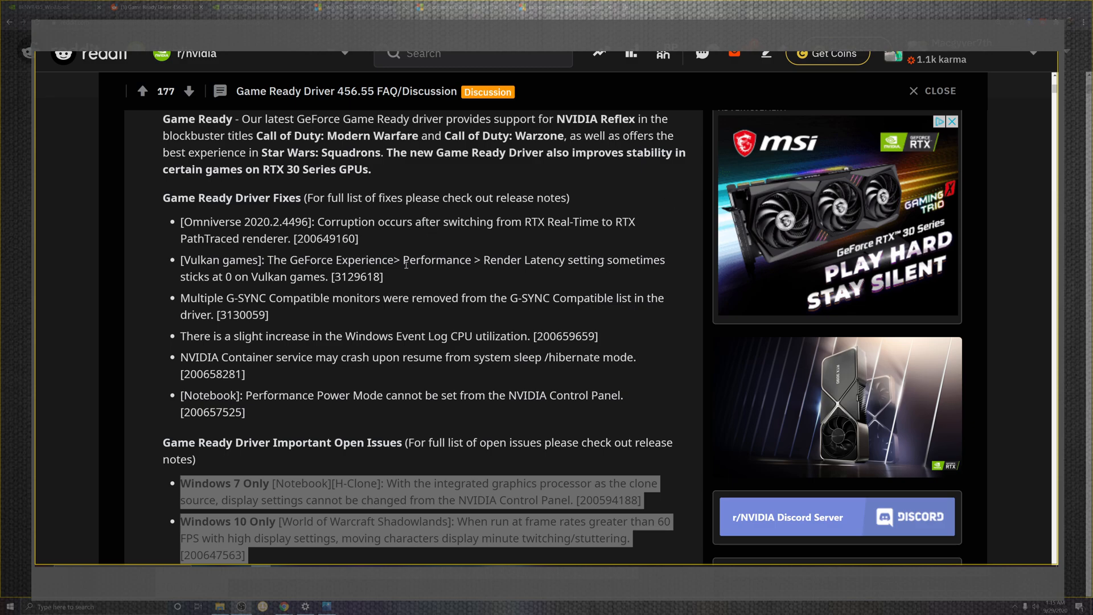
scroll(down, 3)
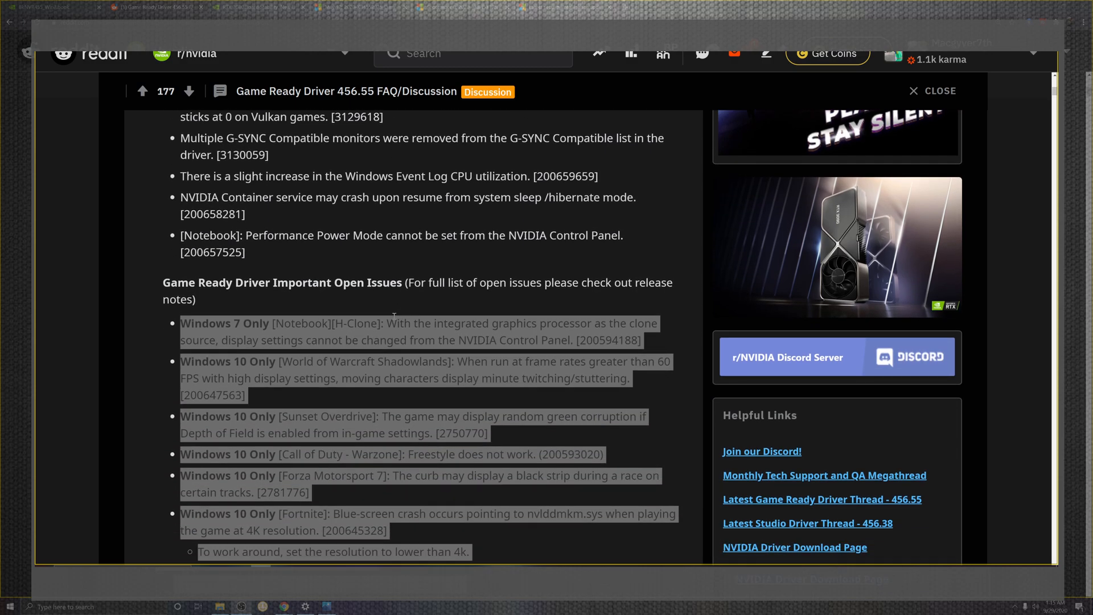
scroll(down, 3)
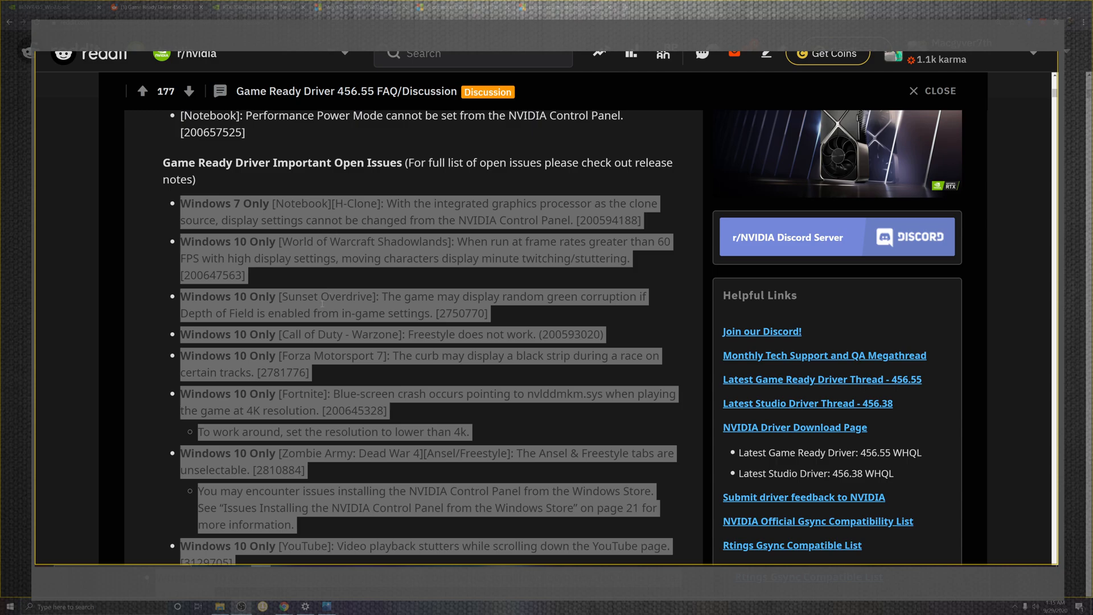
scroll(down, 3)
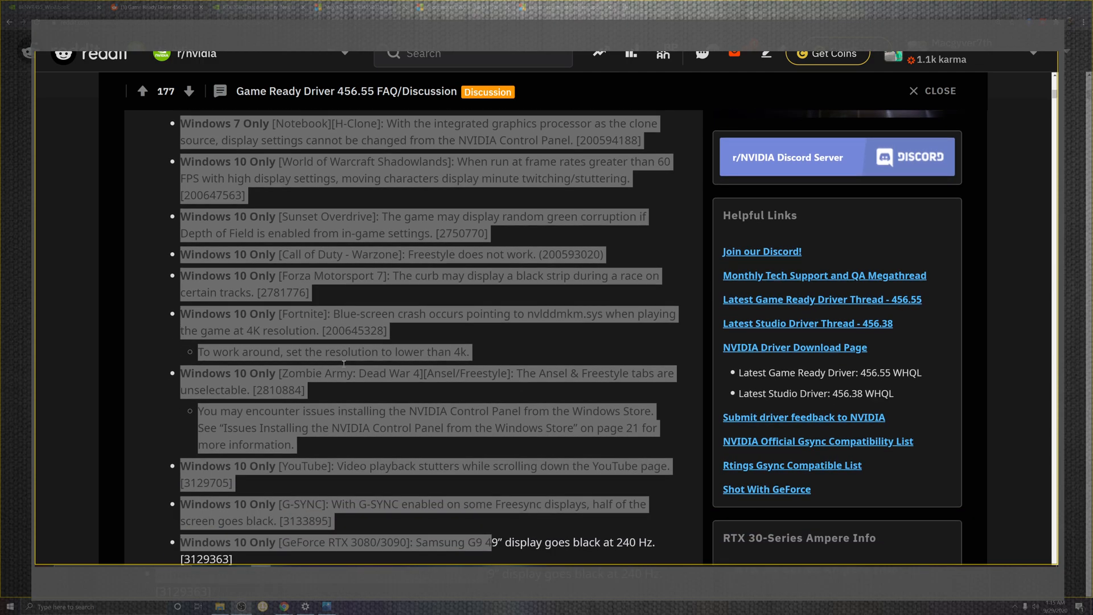
scroll(down, 3)
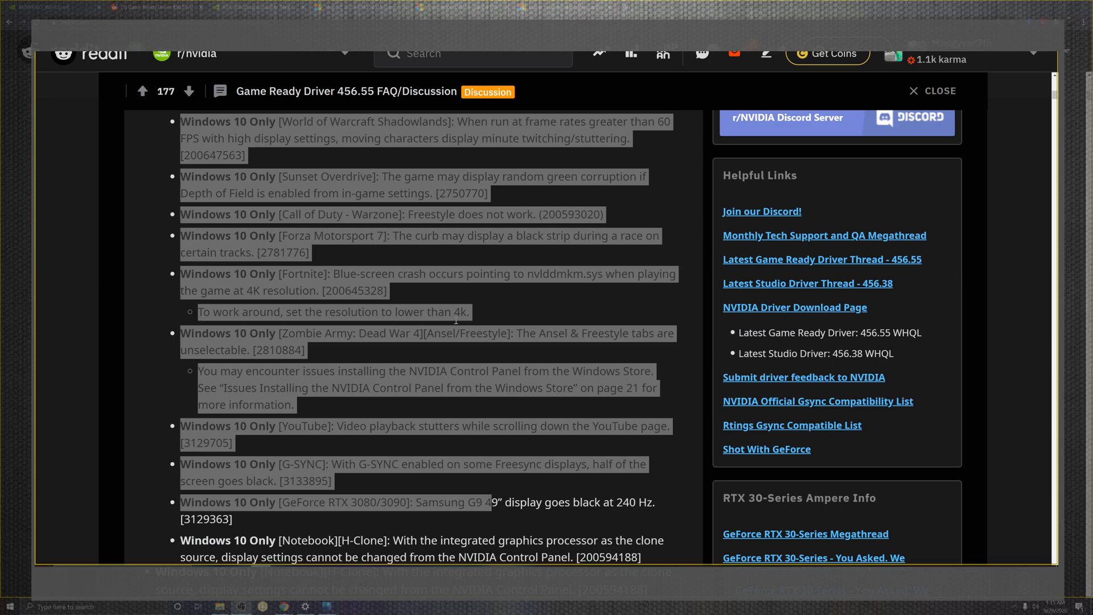
mouse_move(162, 417)
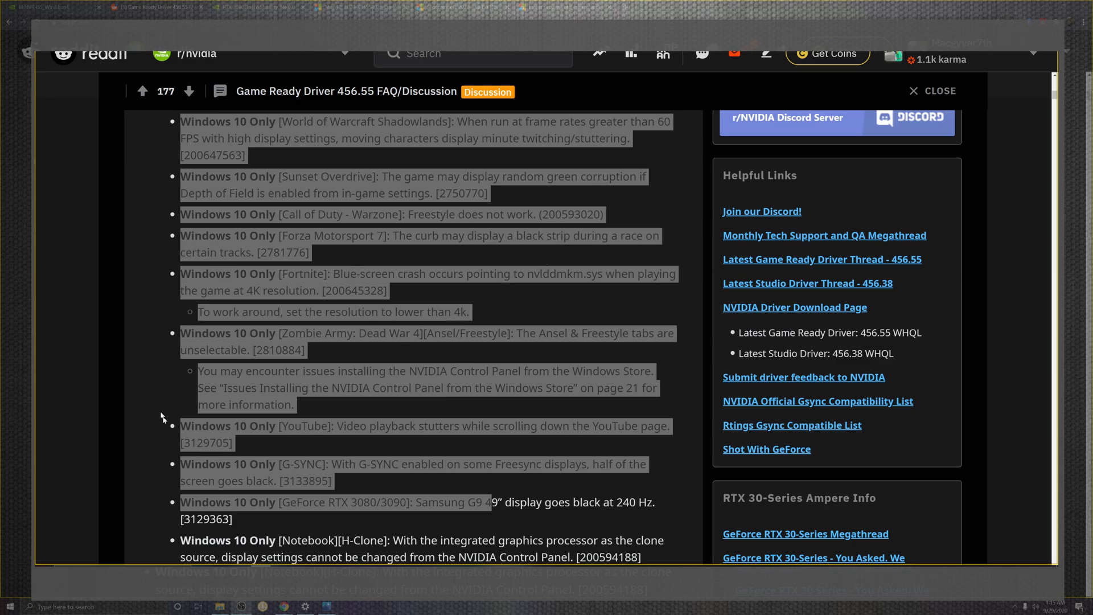
mouse_move(284, 303)
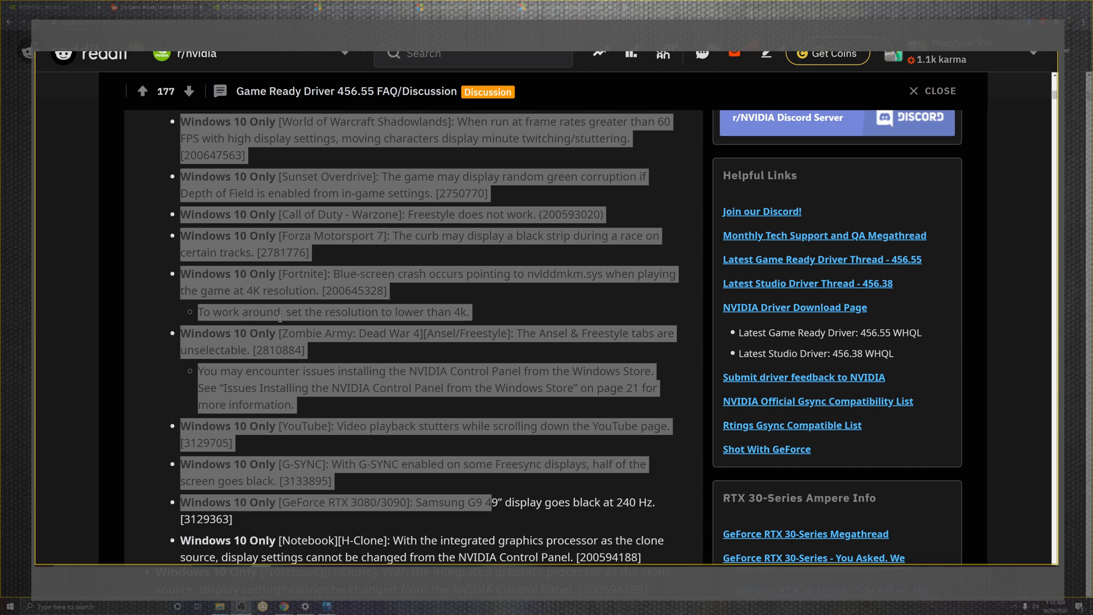
mouse_move(320, 358)
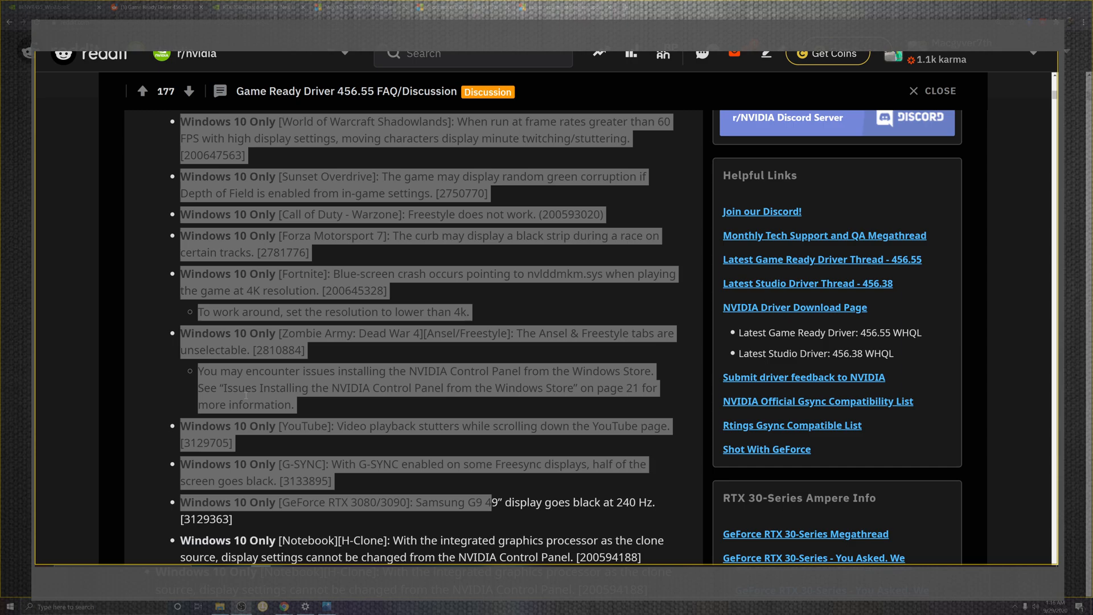
mouse_move(294, 453)
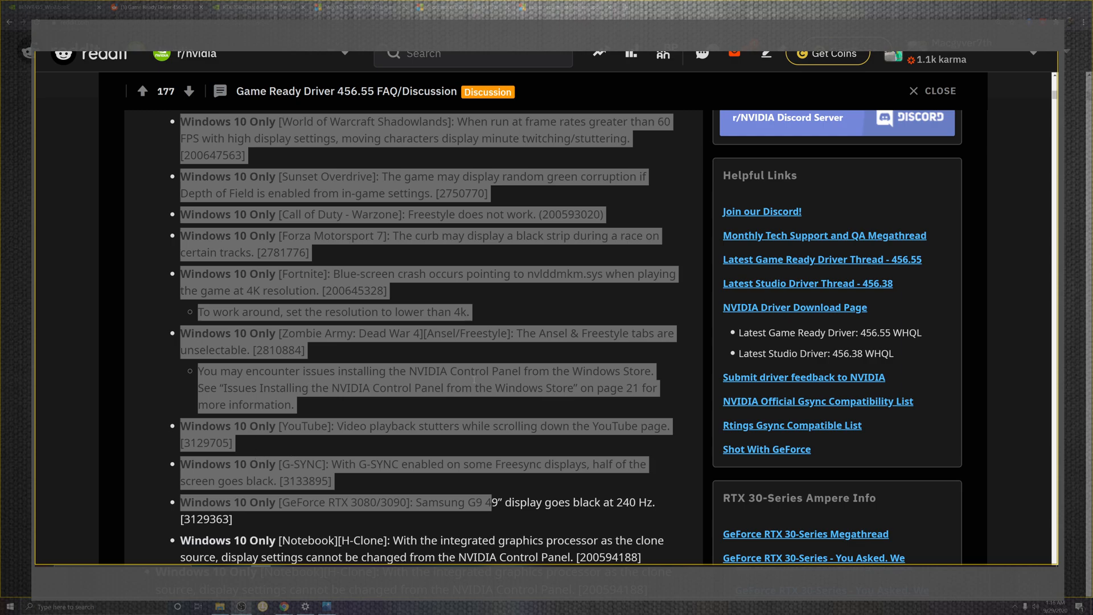
mouse_move(401, 418)
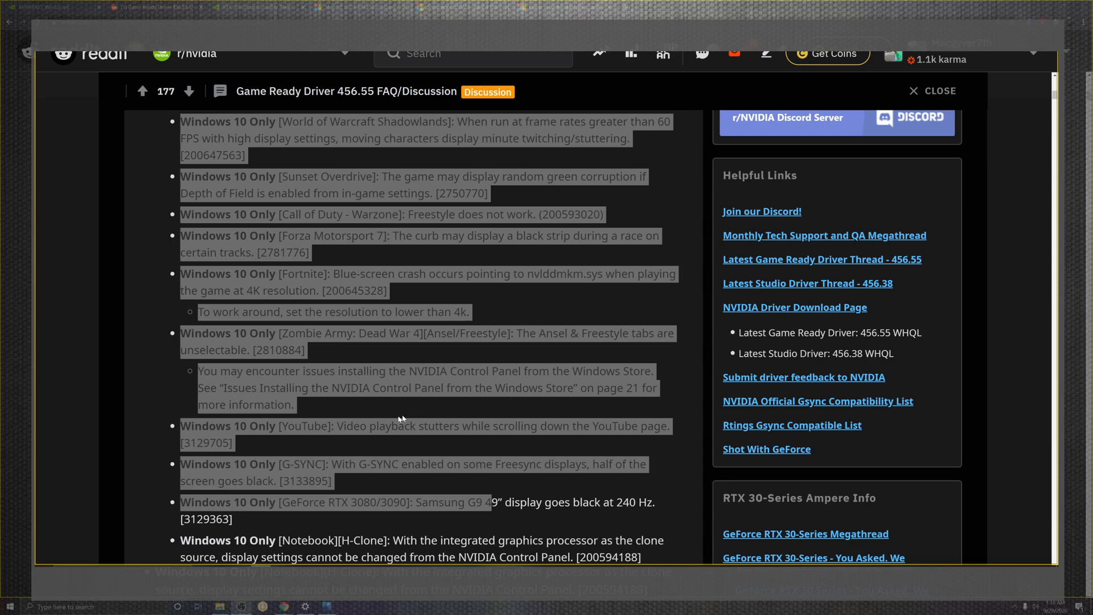
mouse_move(400, 418)
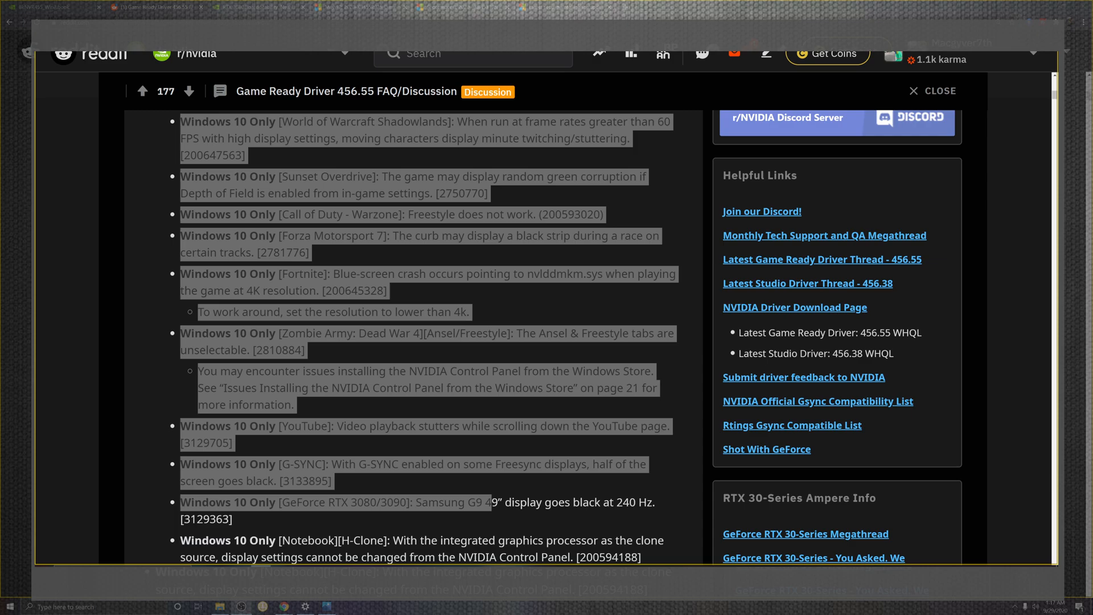
scroll(down, 3)
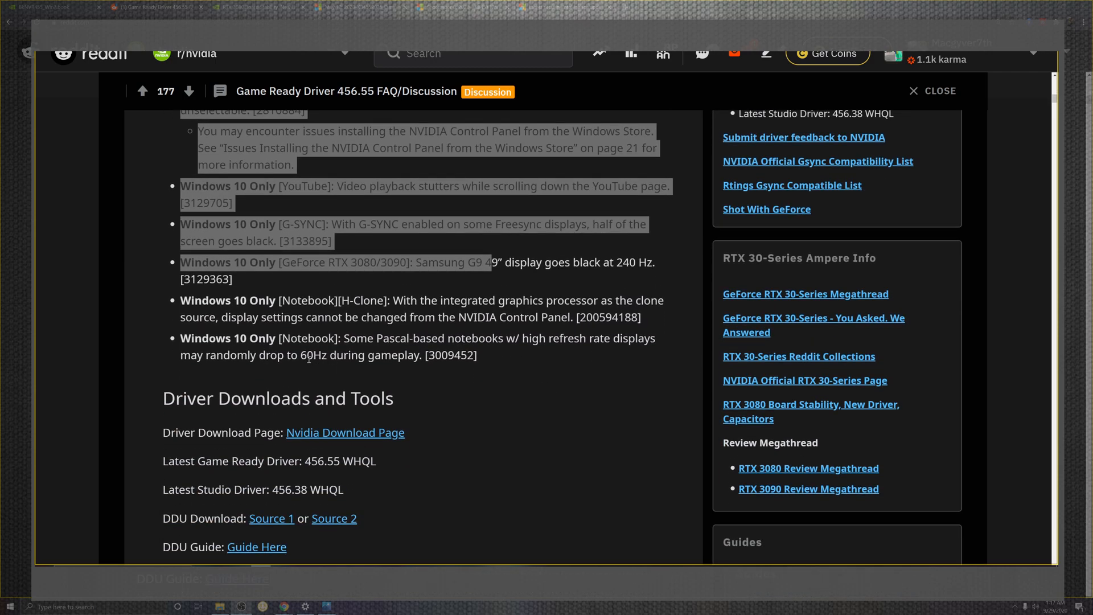
mouse_move(592, 383)
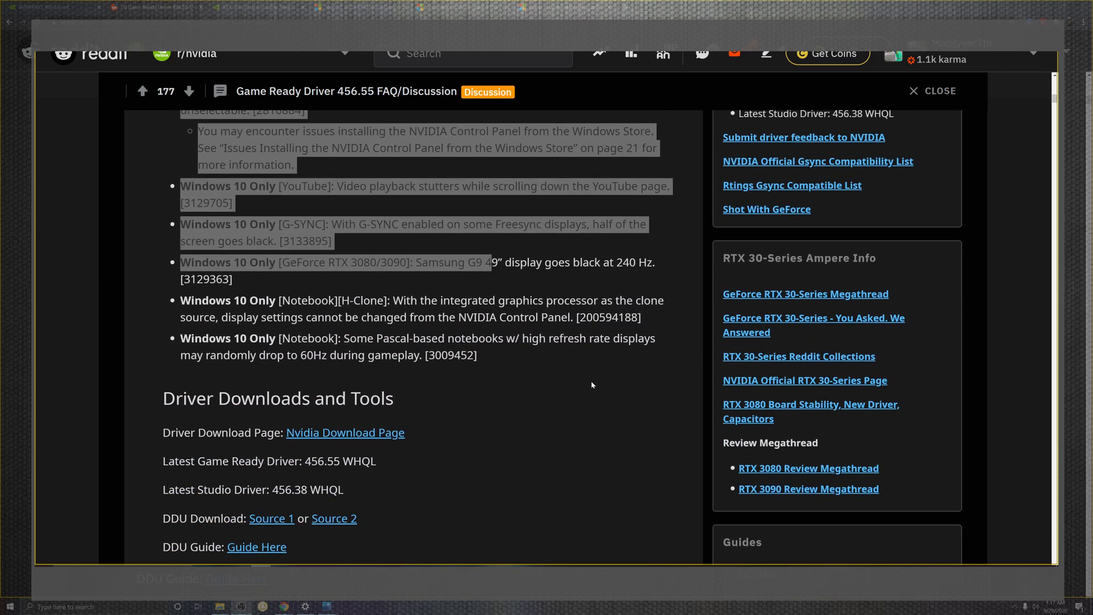
mouse_move(605, 365)
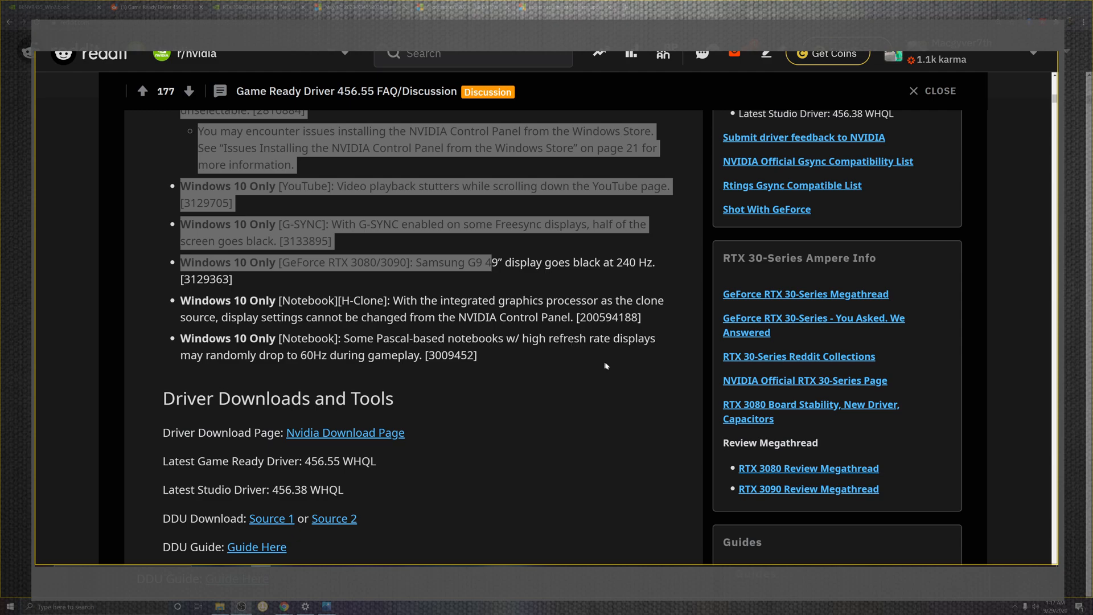
mouse_move(439, 361)
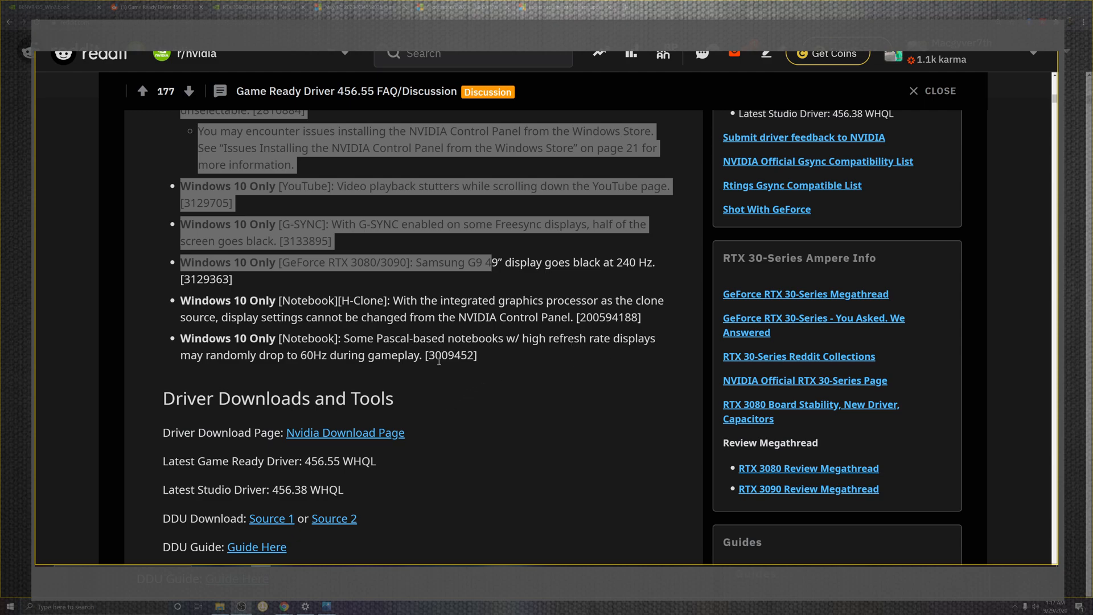